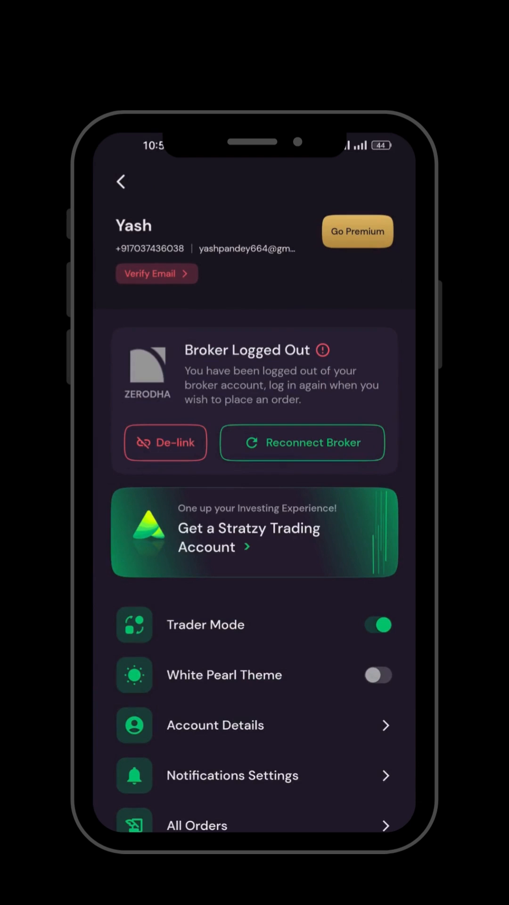
# - Return home from the profile and show the Trading Algos list
pyautogui.click(122, 182)
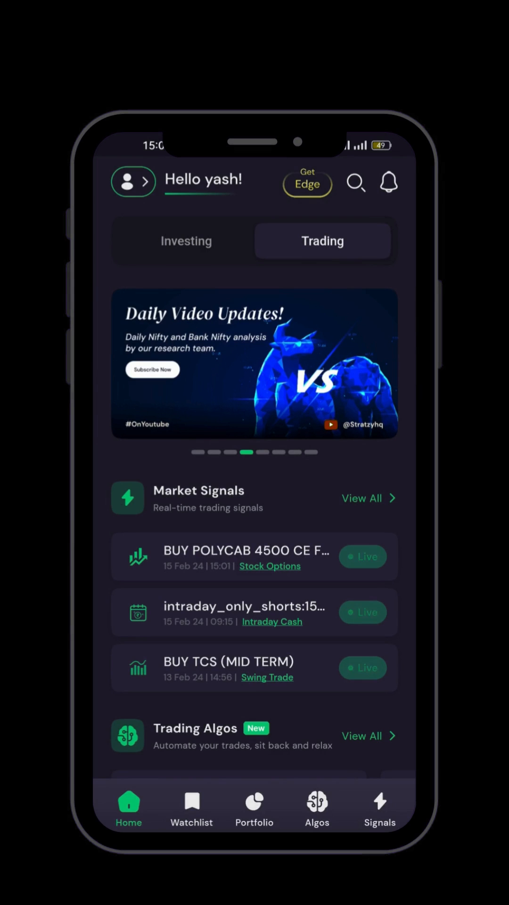
pyautogui.click(317, 807)
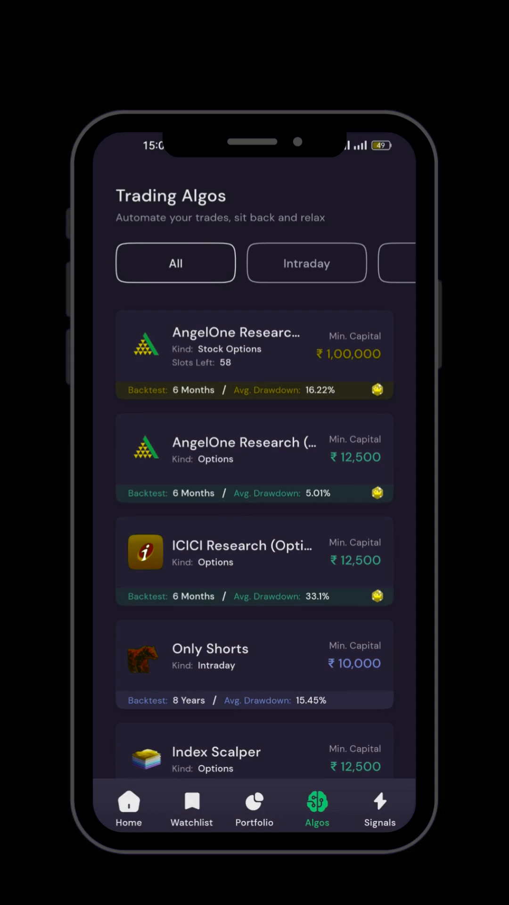
# - Review the AngelOne Research (Stock Options) algo details and its 31/01/2024 timeline results
pyautogui.click(254, 353)
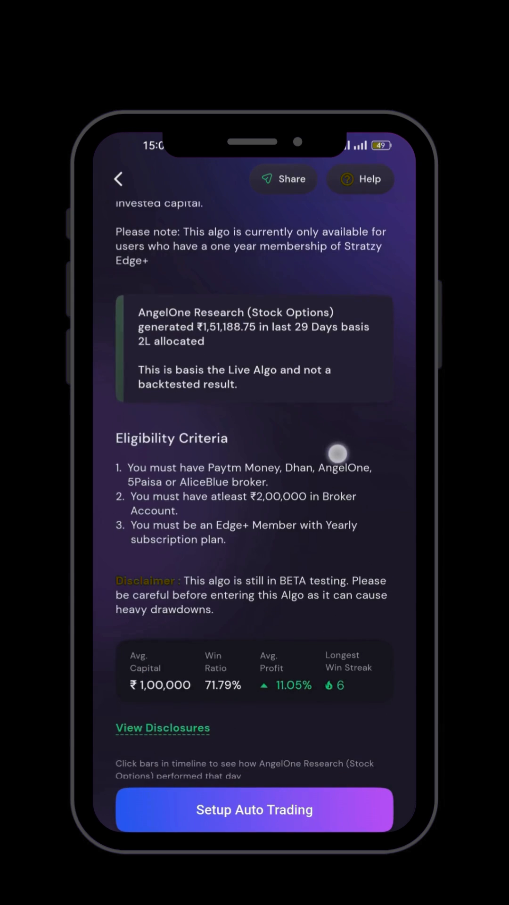
pyautogui.scroll(-3)
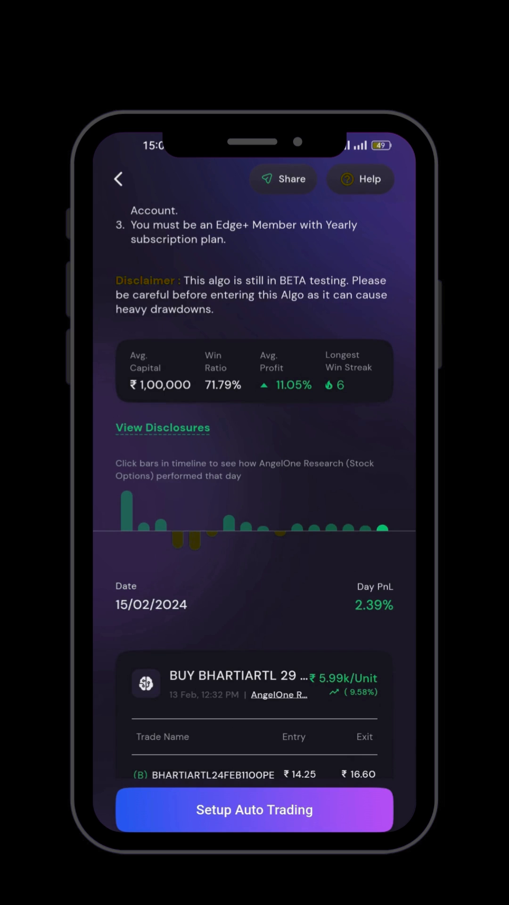
pyautogui.click(332, 459)
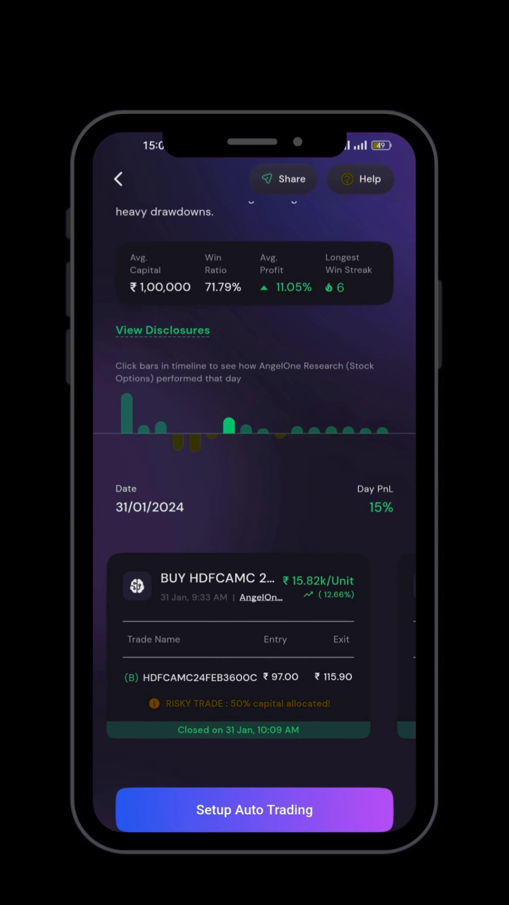
# - Start auto-trading setup and pass the eligibility check to reach capital allocation of ₹11,908.65
pyautogui.click(254, 810)
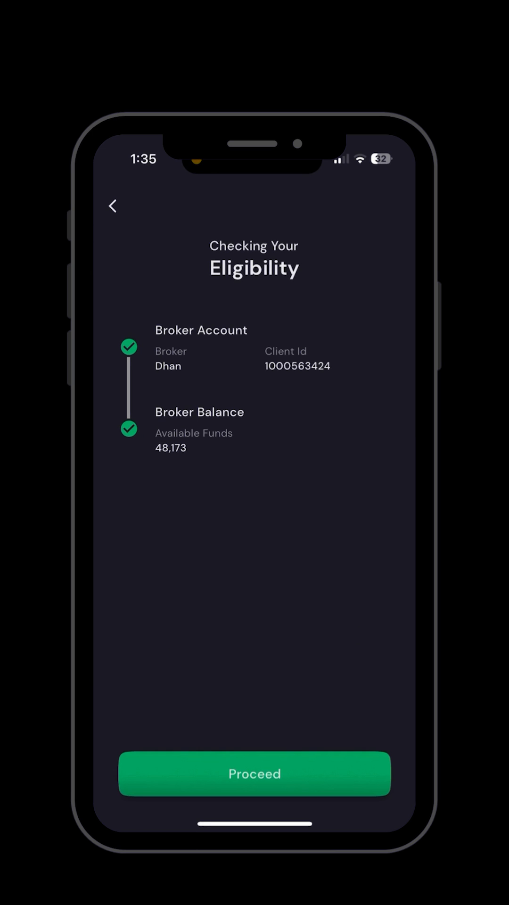
pyautogui.click(253, 773)
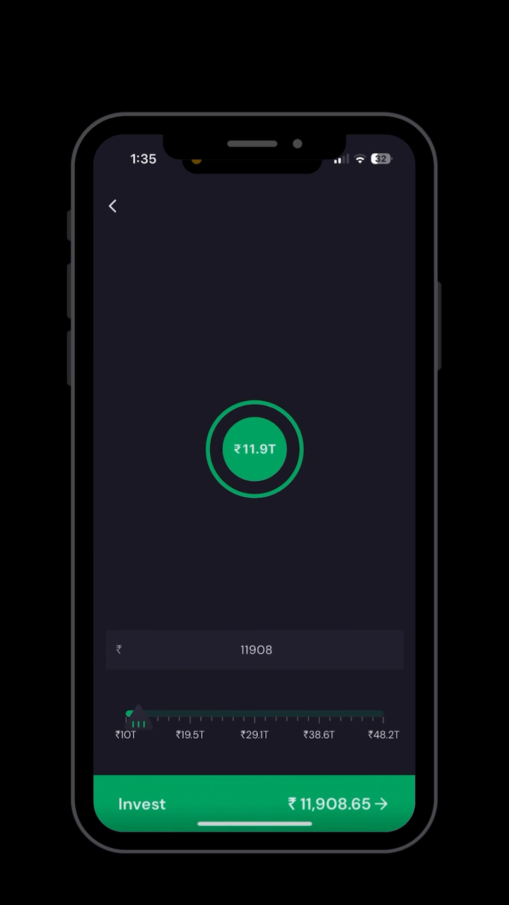
# - Invest ₹11,908.65 with Limit order execution and continue
pyautogui.click(255, 804)
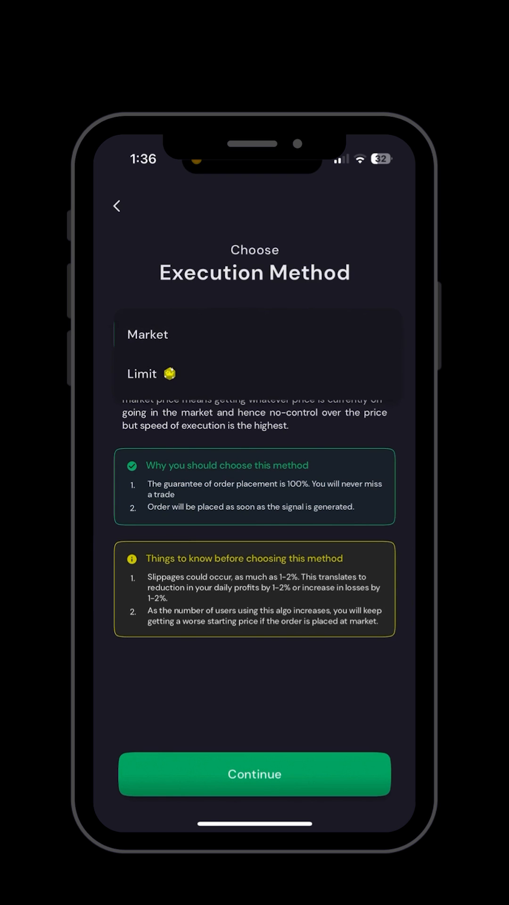
pyautogui.click(142, 373)
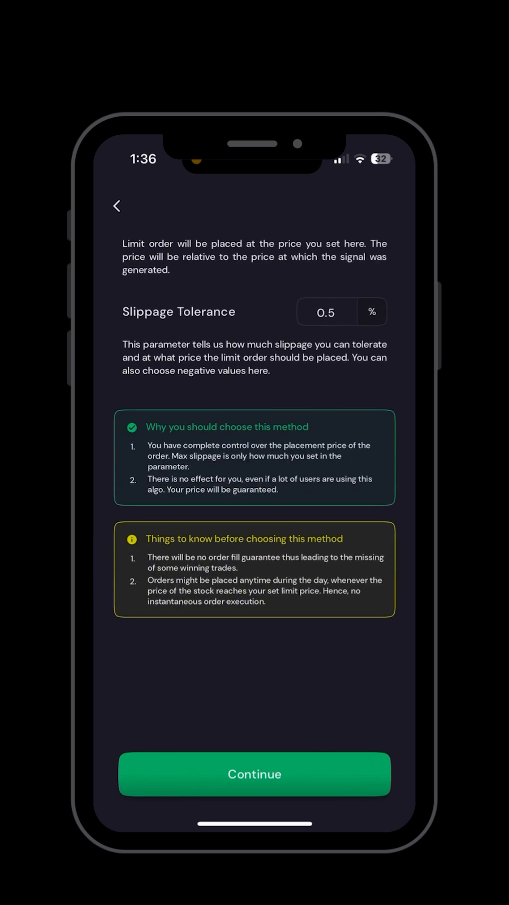
pyautogui.scroll(3)
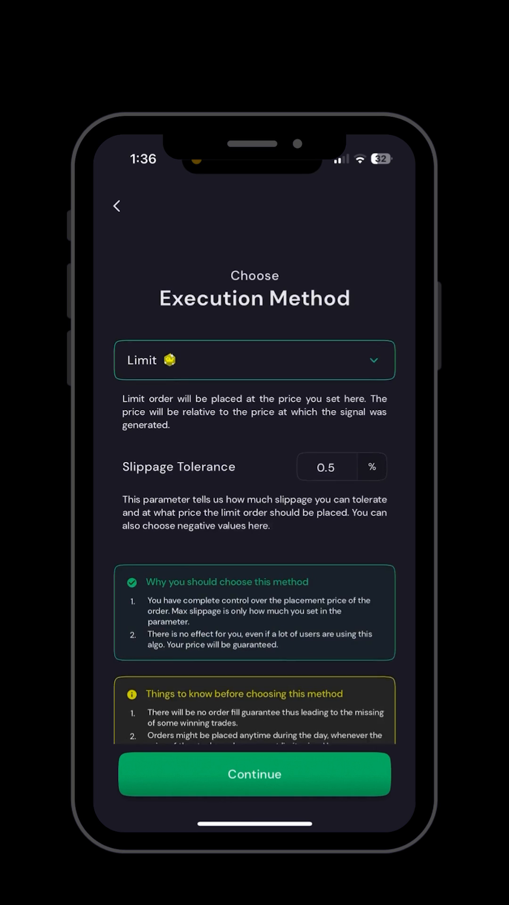
pyautogui.click(254, 774)
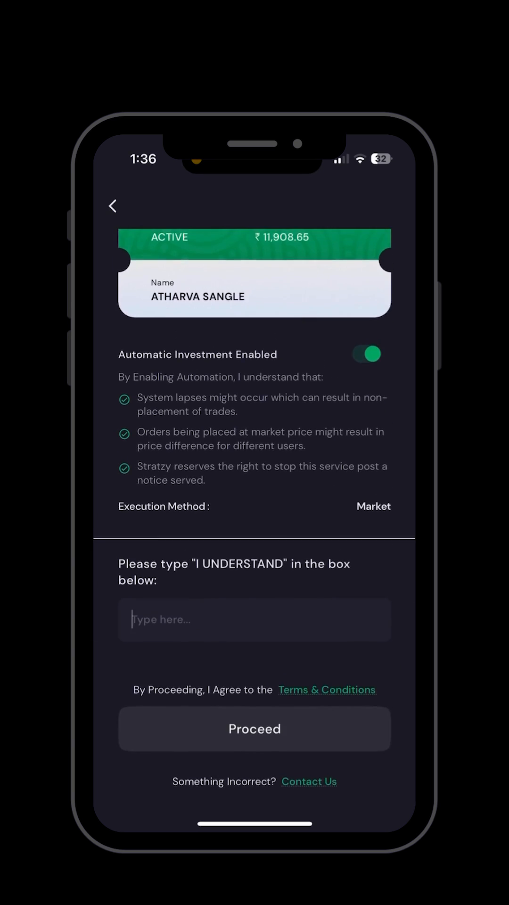
# - Confirm 'I UNDERSTAND' to activate automatic trading, leaving 'Only Longs' active in Portfolio > Trades > Algos
pyautogui.write('I UNDERSTAND')
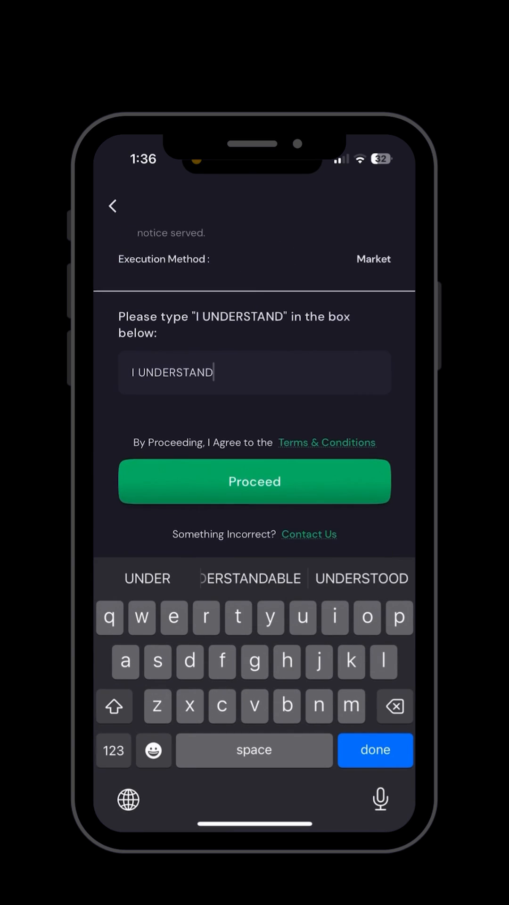
pyautogui.click(254, 482)
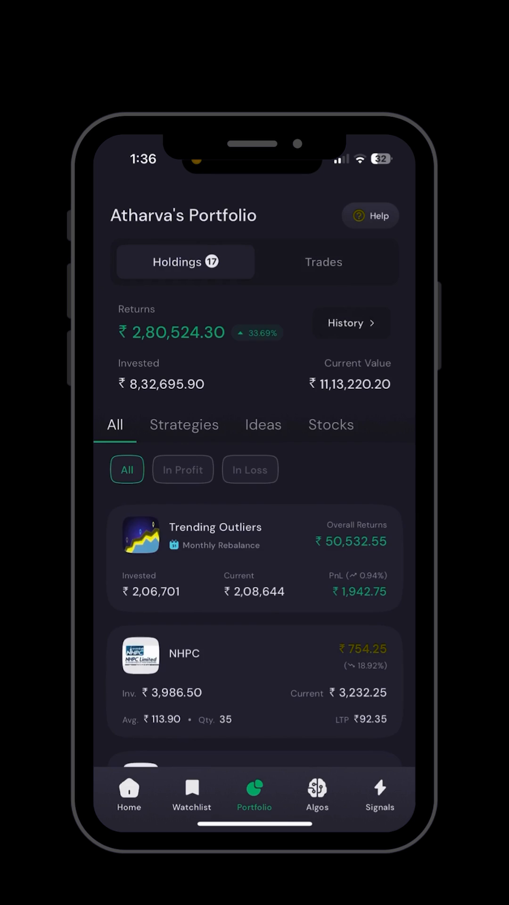
pyautogui.click(323, 261)
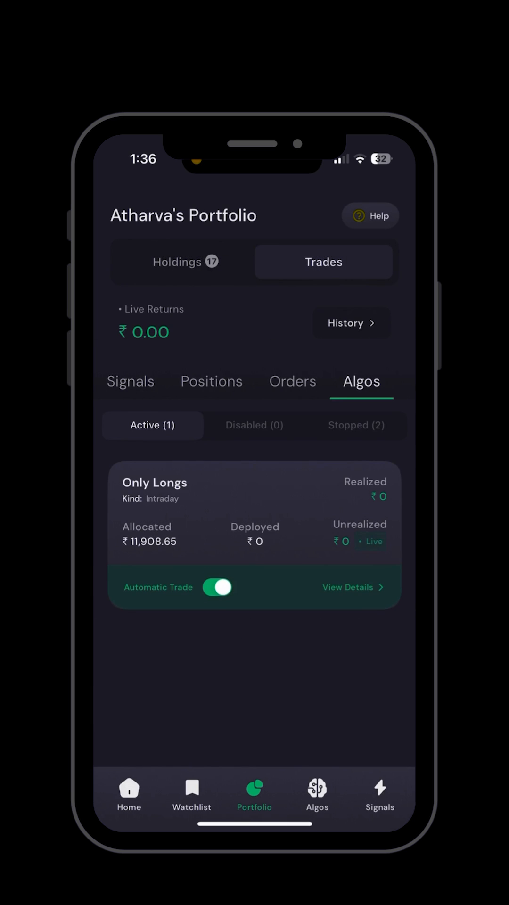